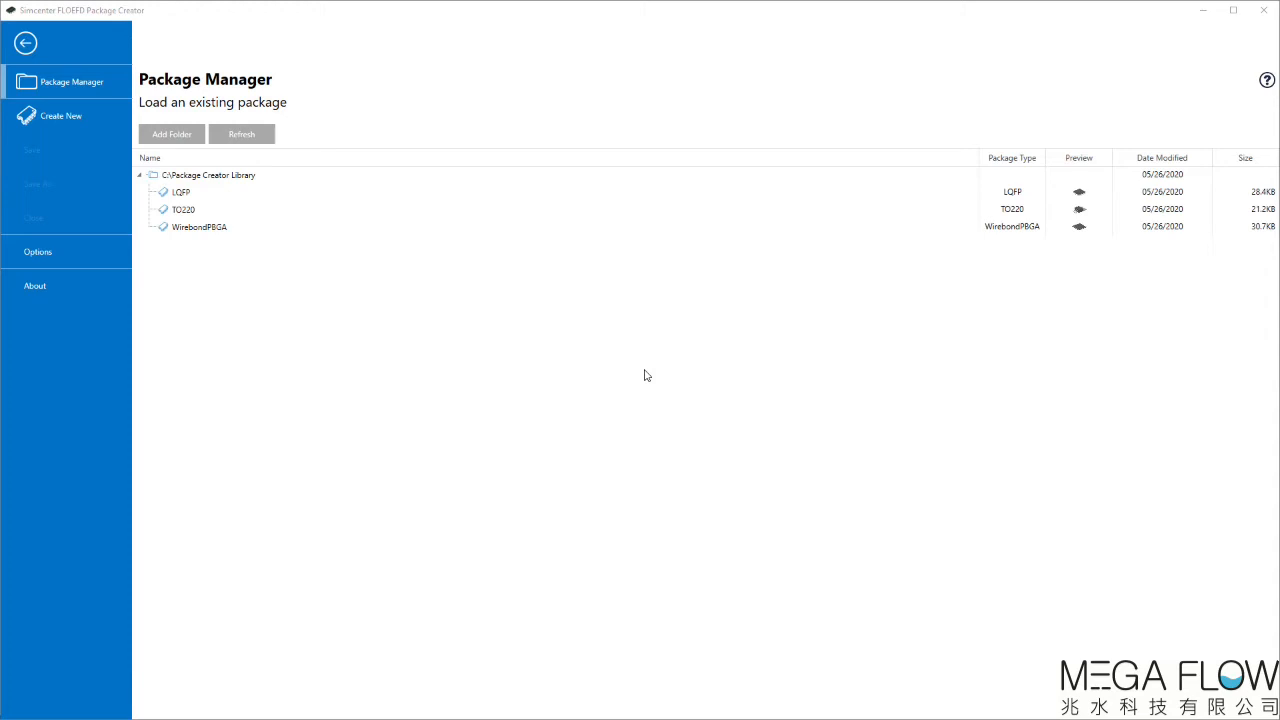
- Start a new package and pick the FlipChipPBGA starter template
left_click(60, 116)
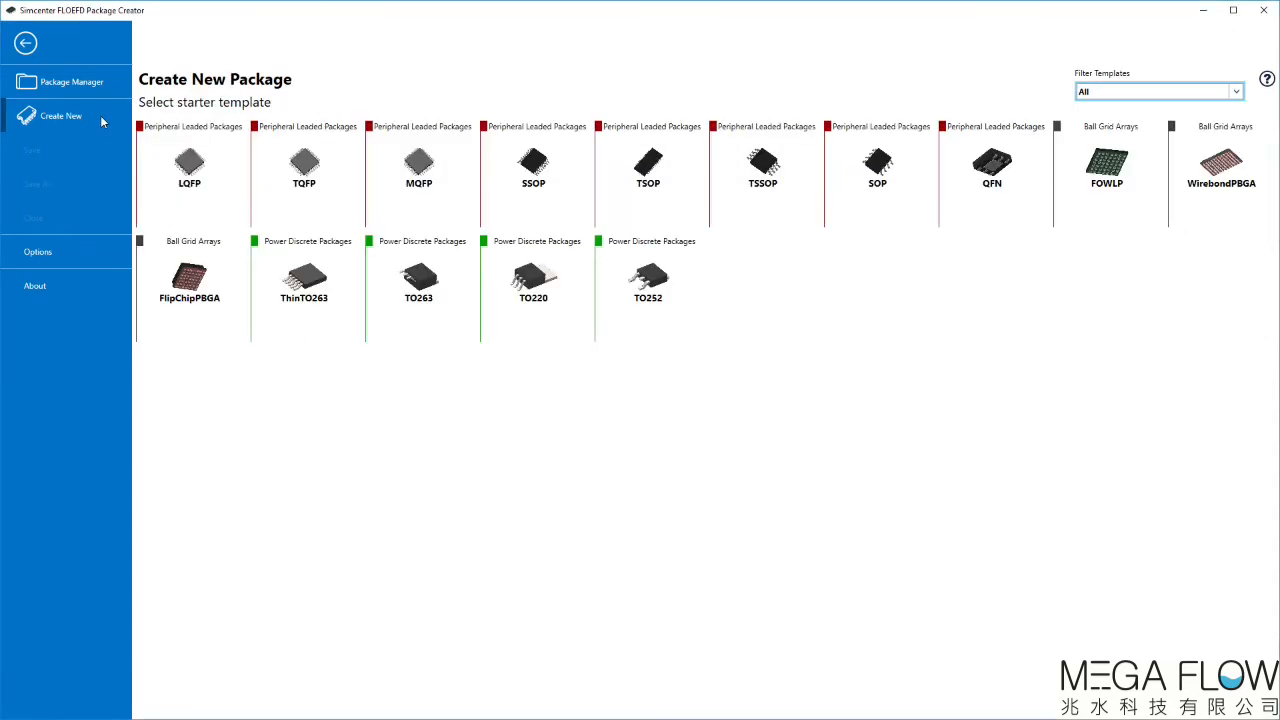
left_click(189, 283)
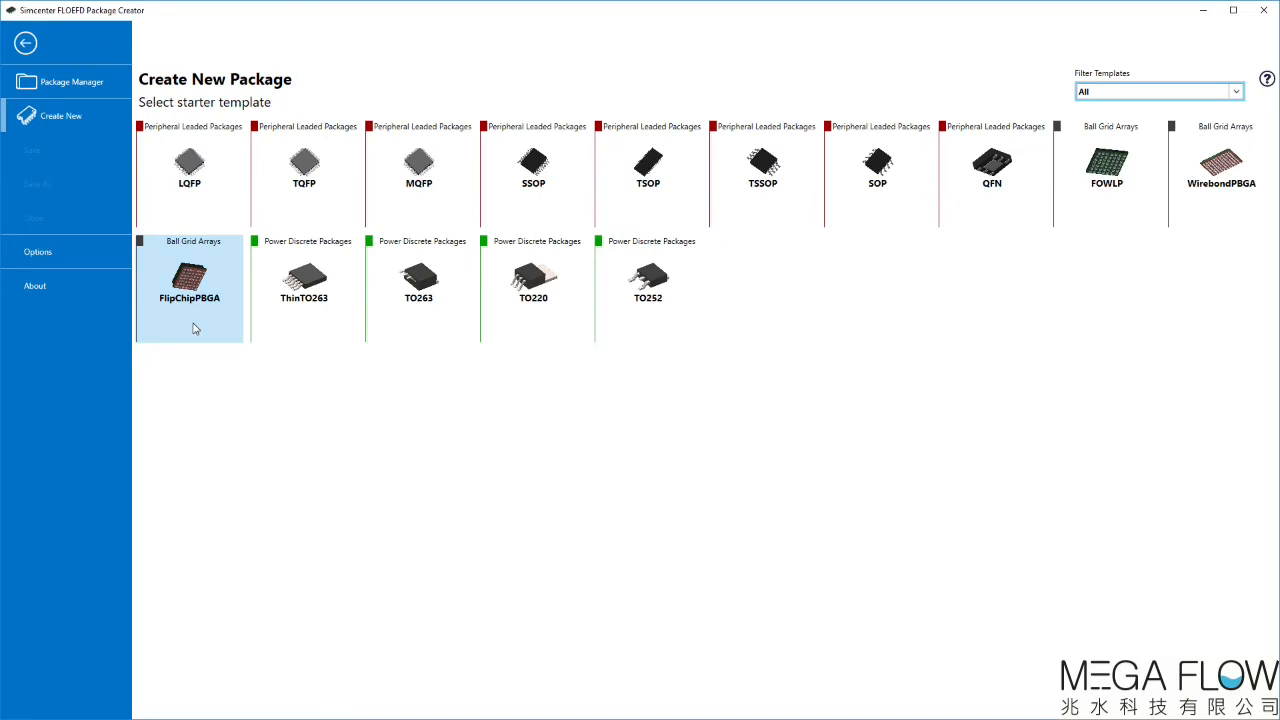
- Open the FlipChipPBGA template and name the design 'FlipChipPBGA_demo'
double_click(189, 280)
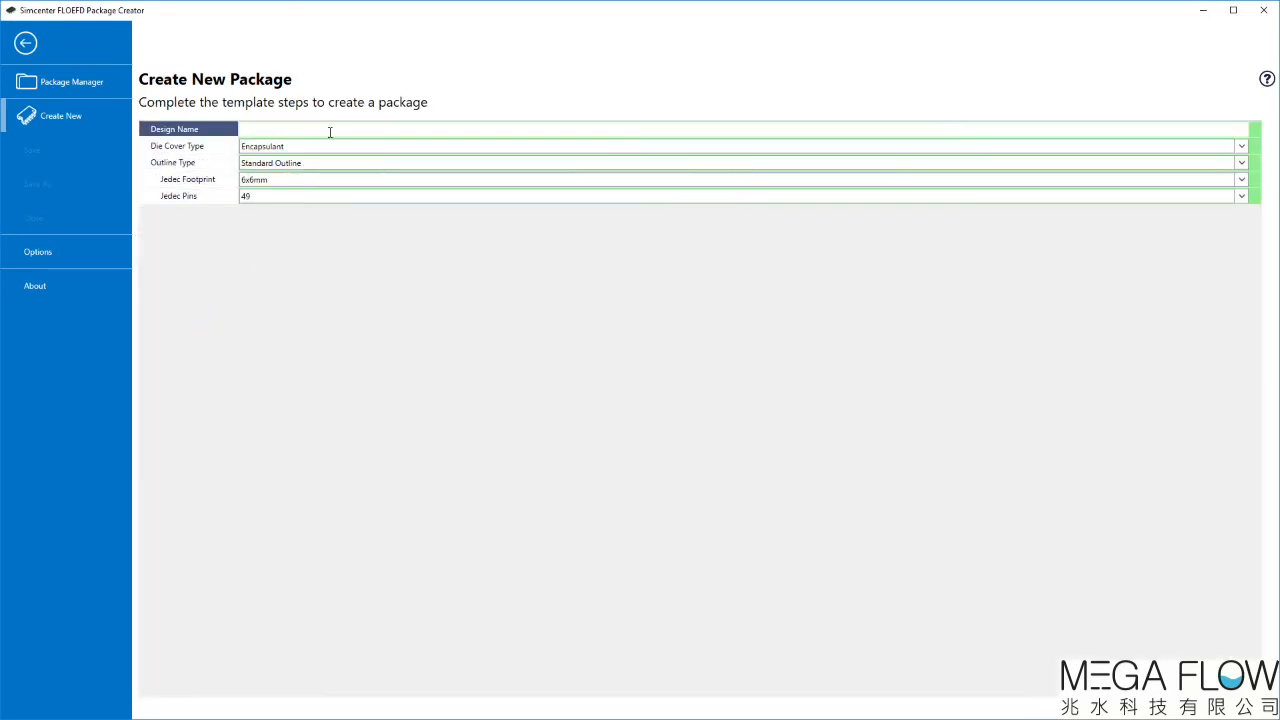
type("FlipChip")
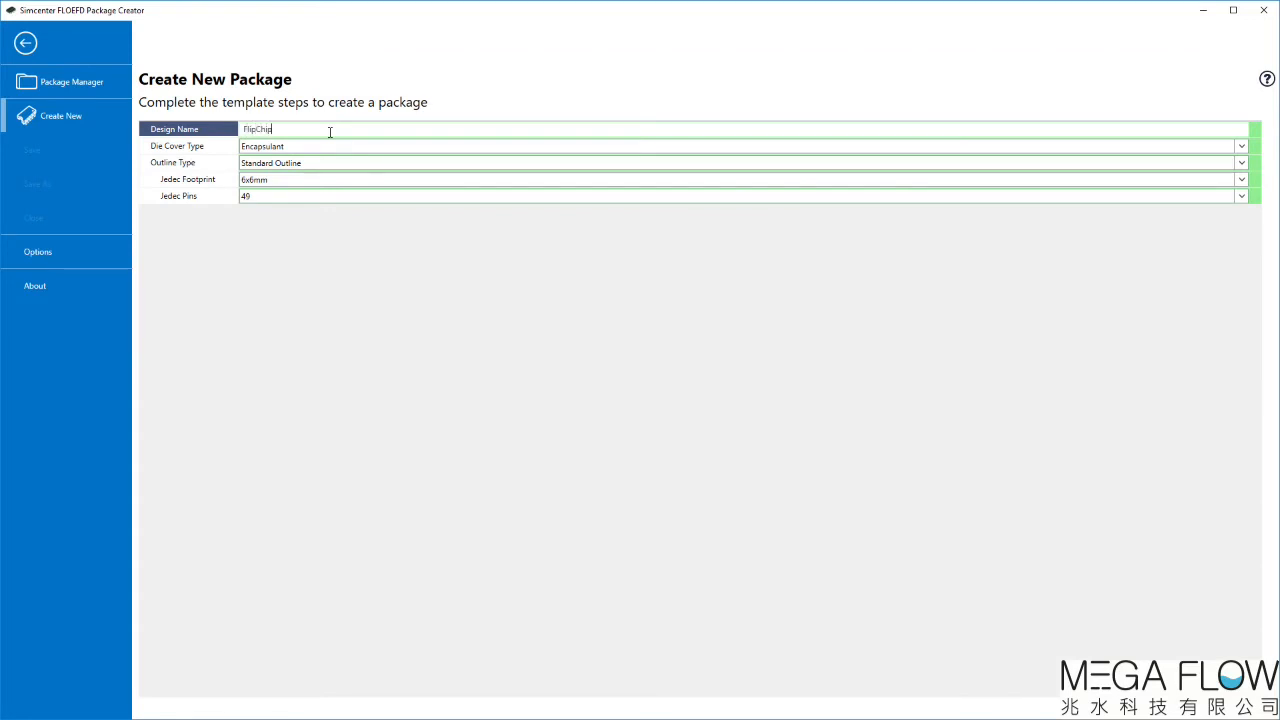
type("PBGA_demo")
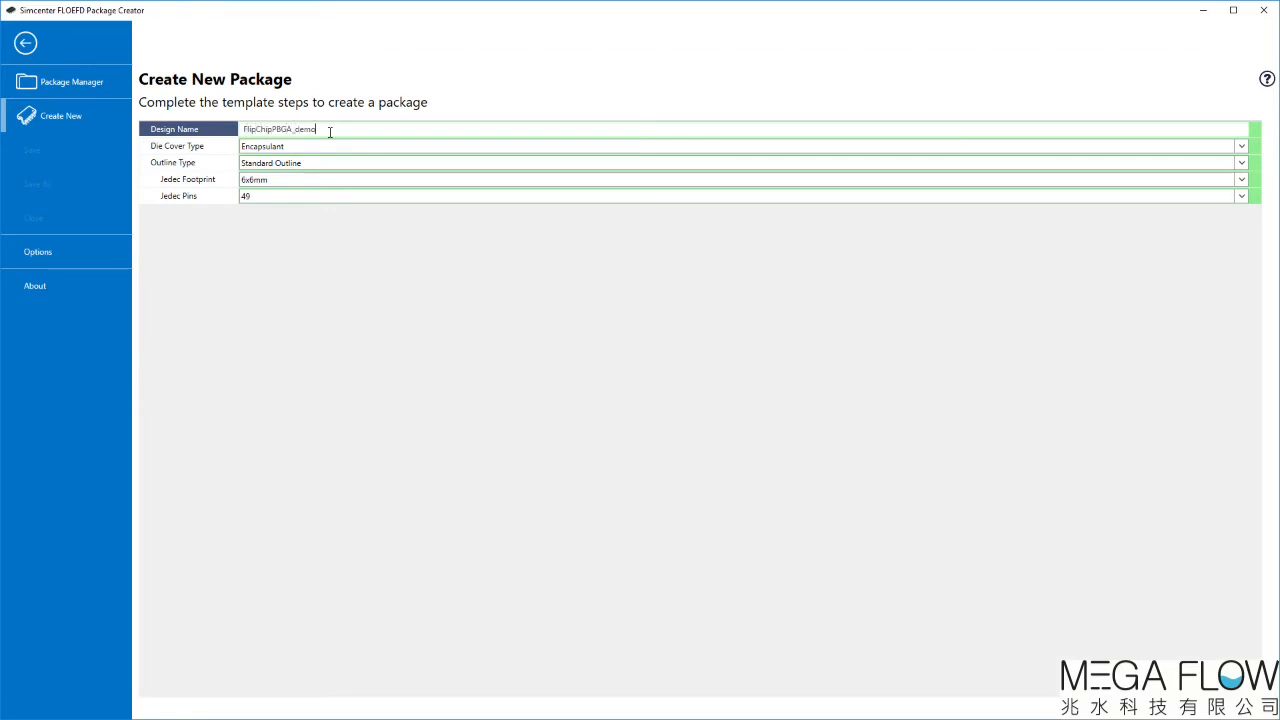
mouse_move(225, 153)
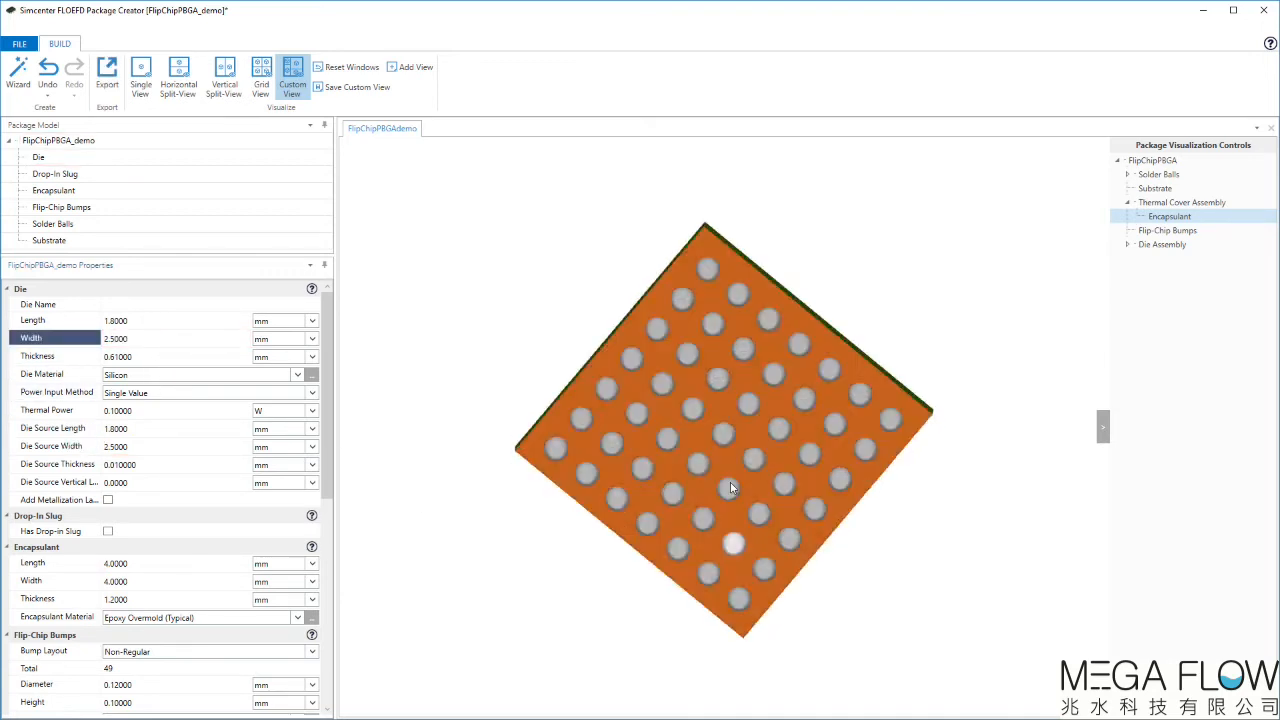
- Depopulate the centre solder balls to two perimeter rows, keeping Detailed ball modeling
left_click(52, 223)
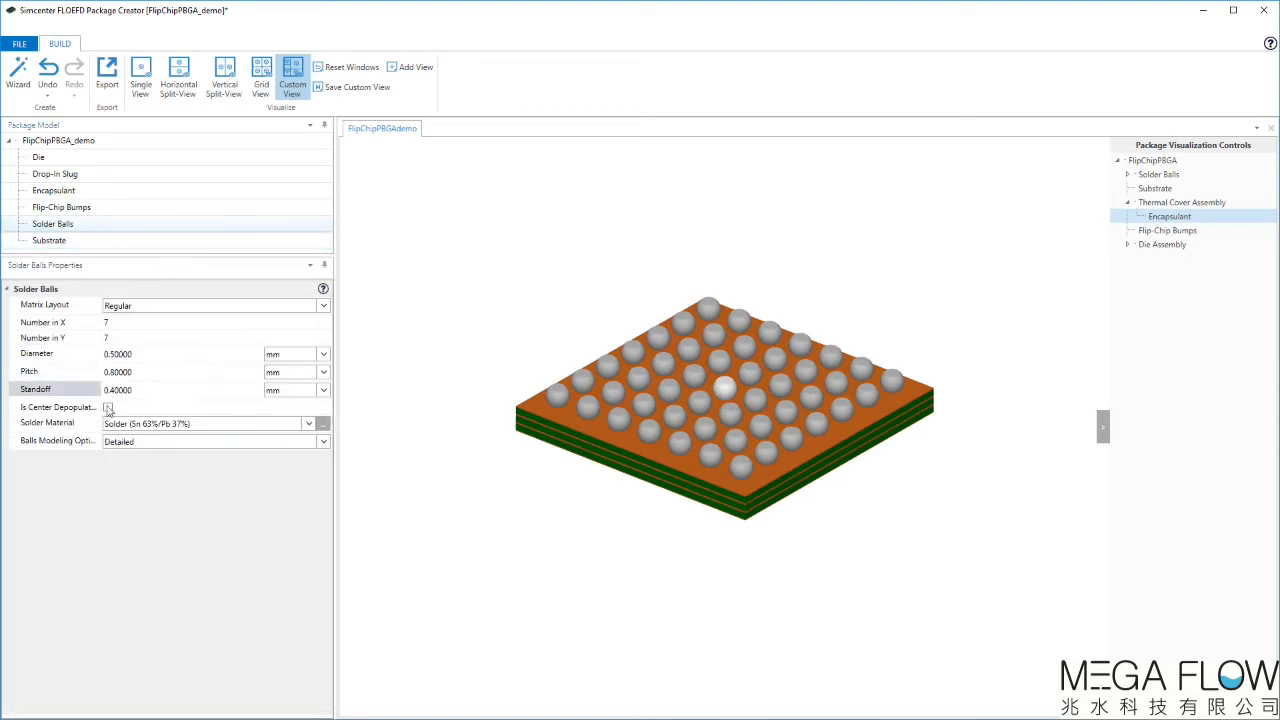
left_click(108, 407)
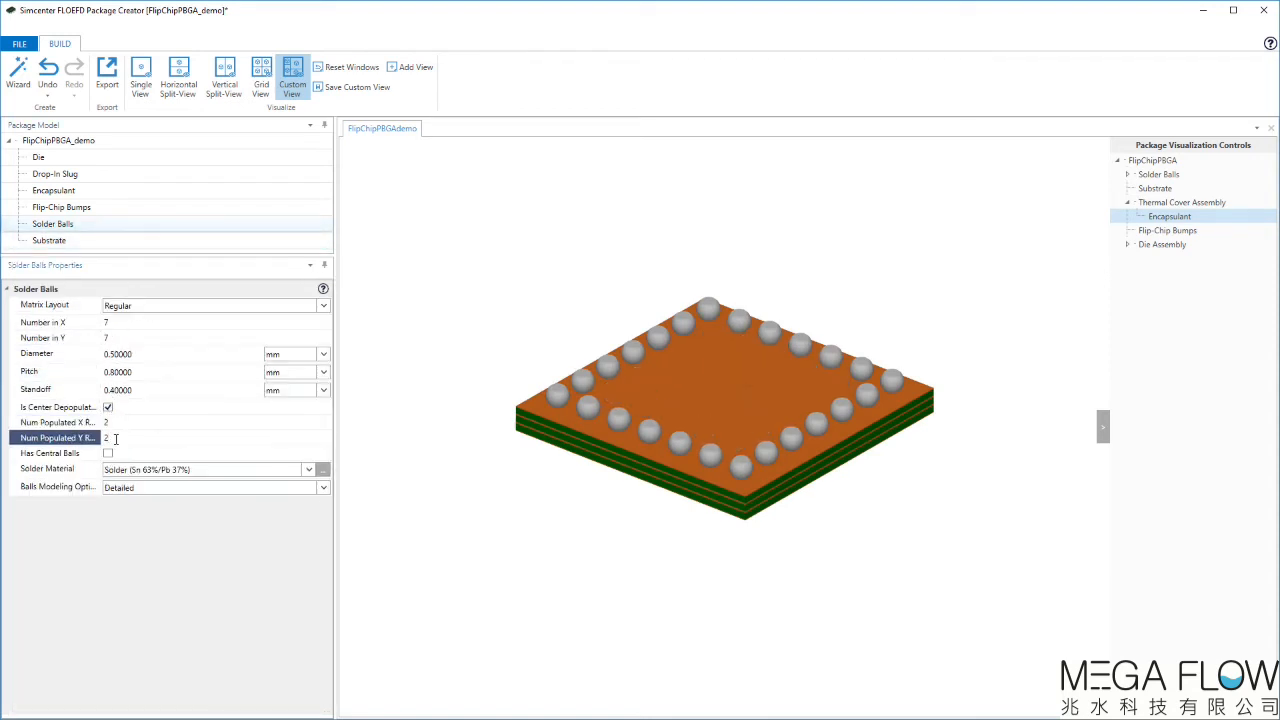
left_click(215, 487)
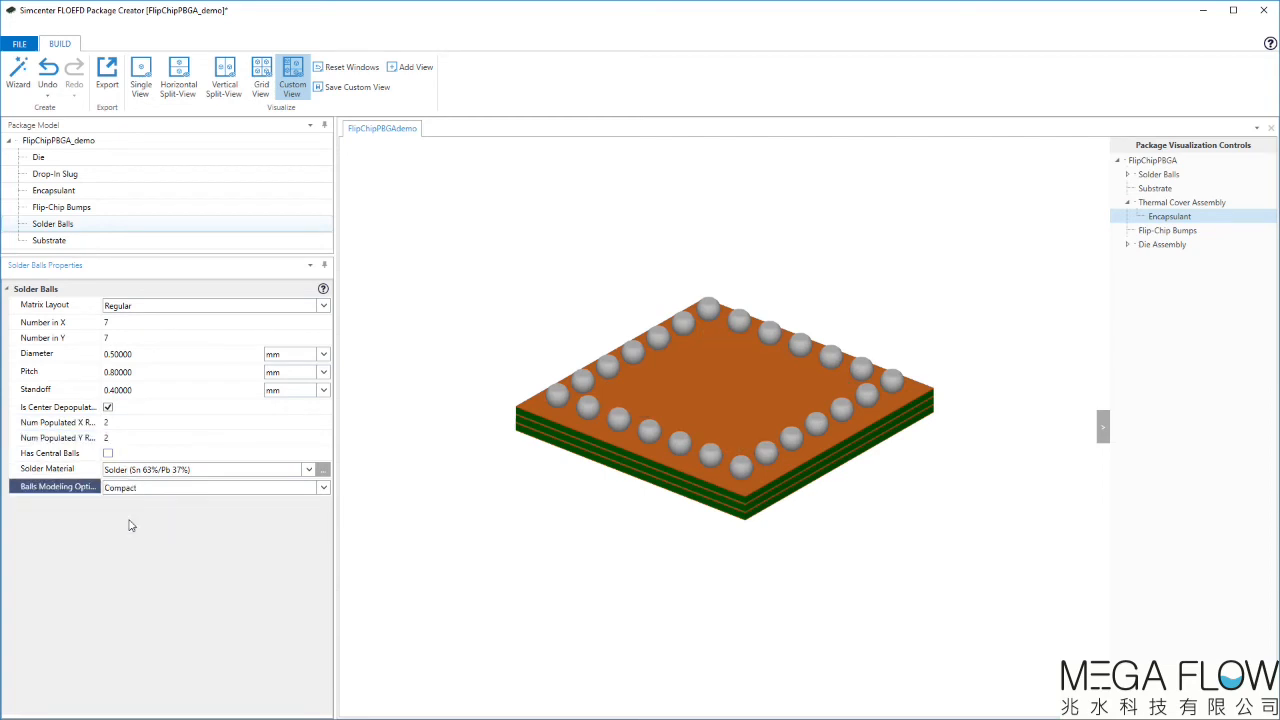
left_click(210, 487)
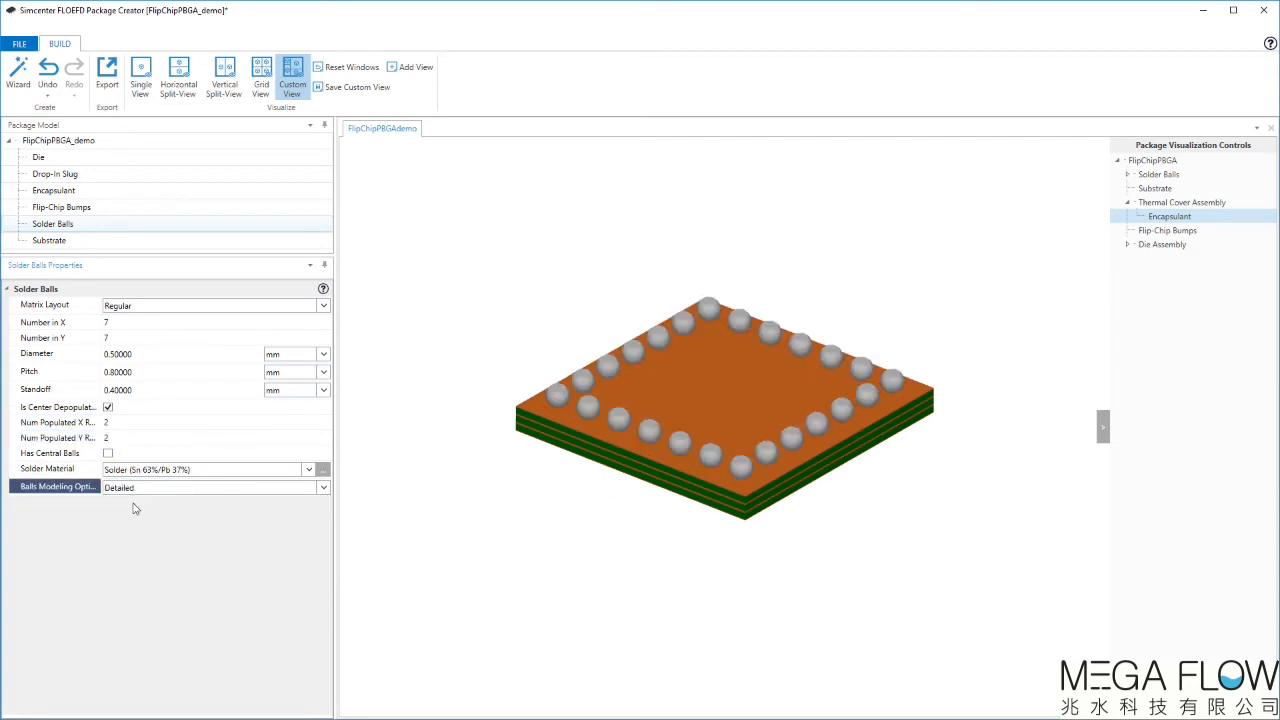
left_click(49, 240)
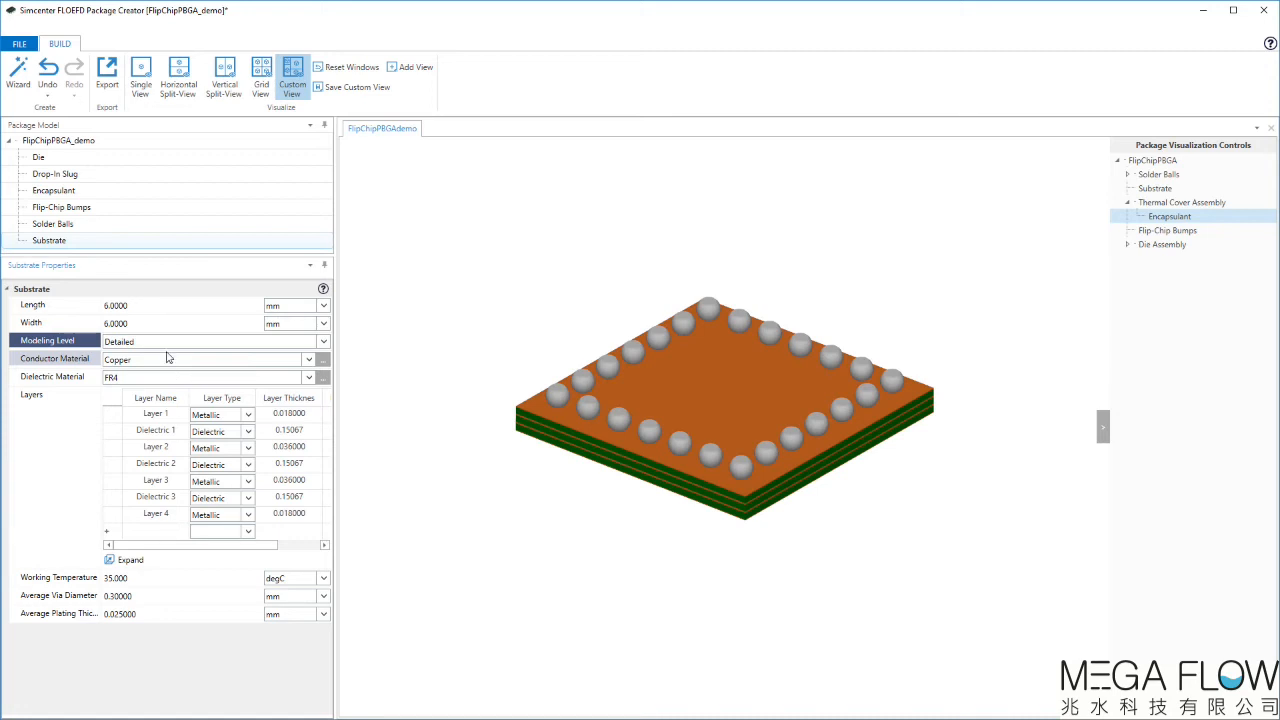
- Export the package and save it as FlipChipPBGA_demo.xtxmla
left_click(107, 75)
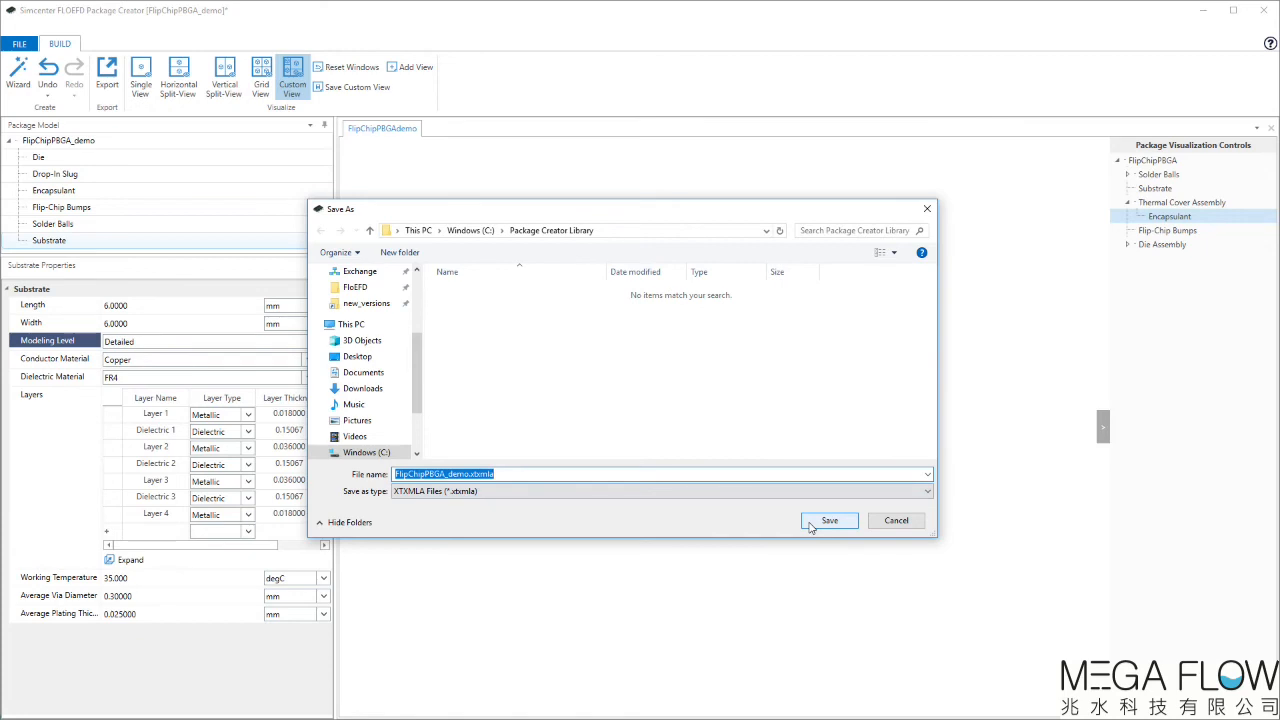
left_click(829, 520)
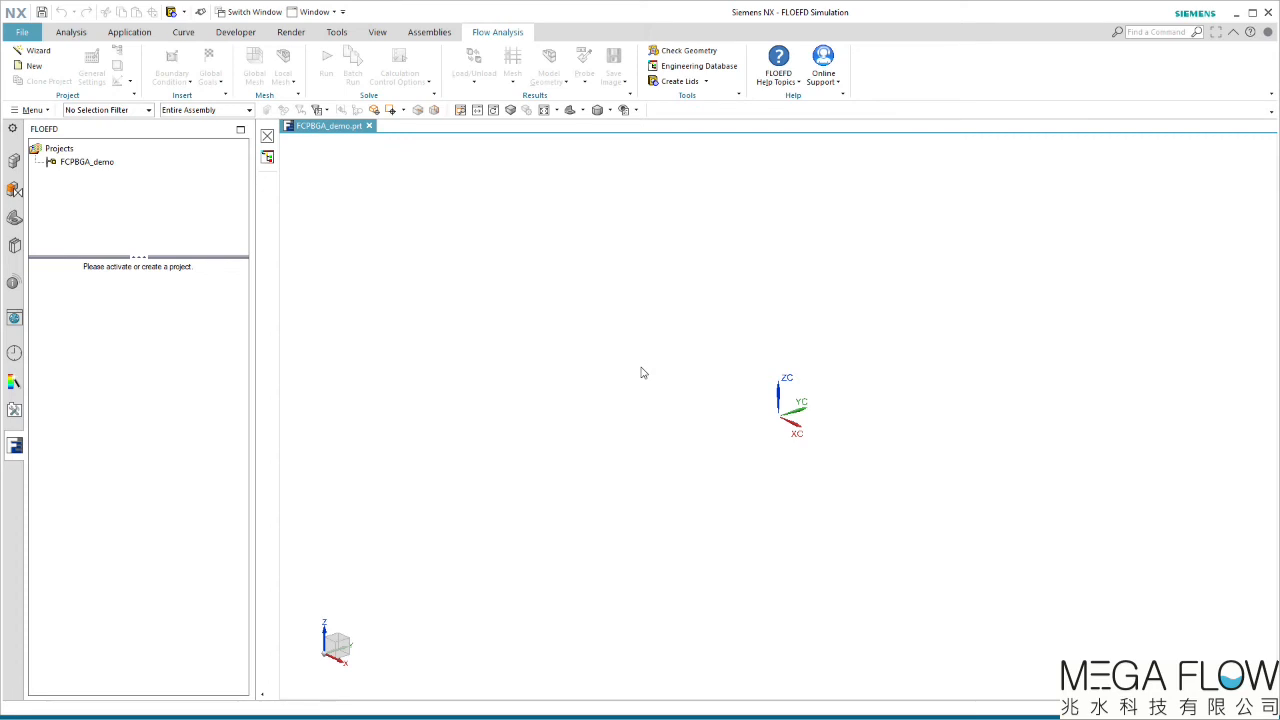
mouse_move(670, 296)
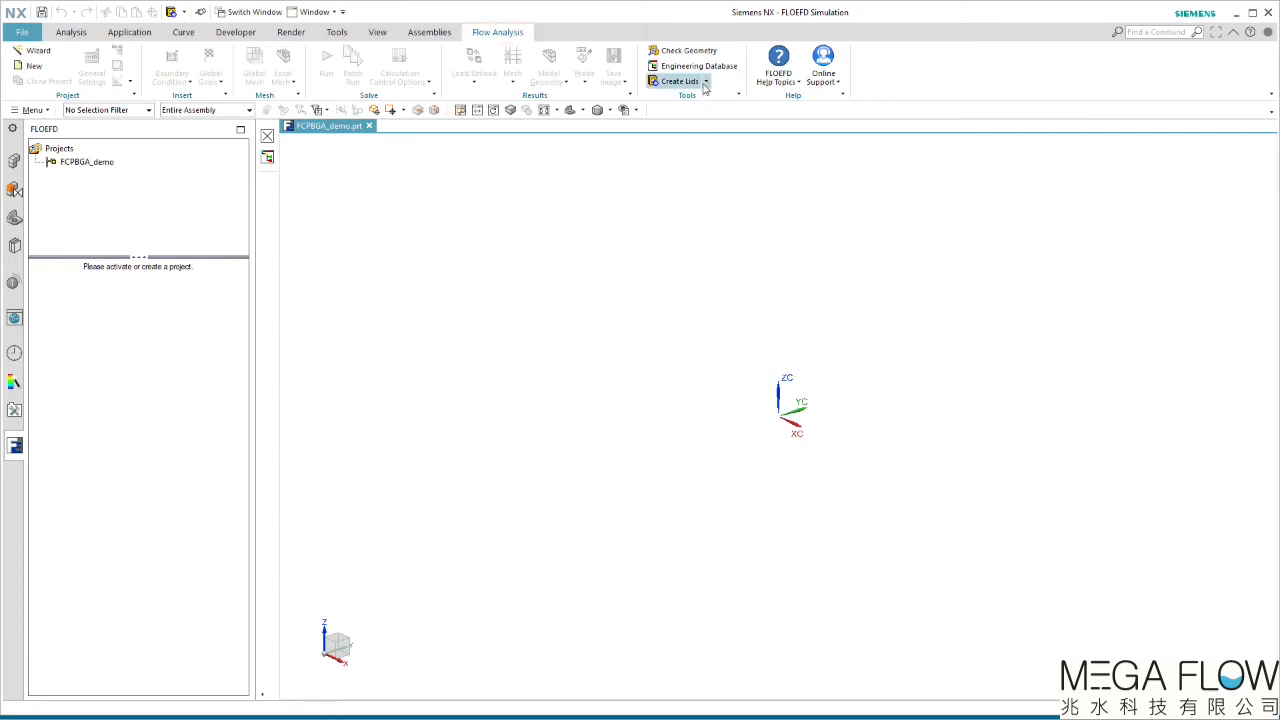
- Import FlipChipPBGA_demo.xtxmla as an XTXML file via PDML or XML Import
left_click(681, 81)
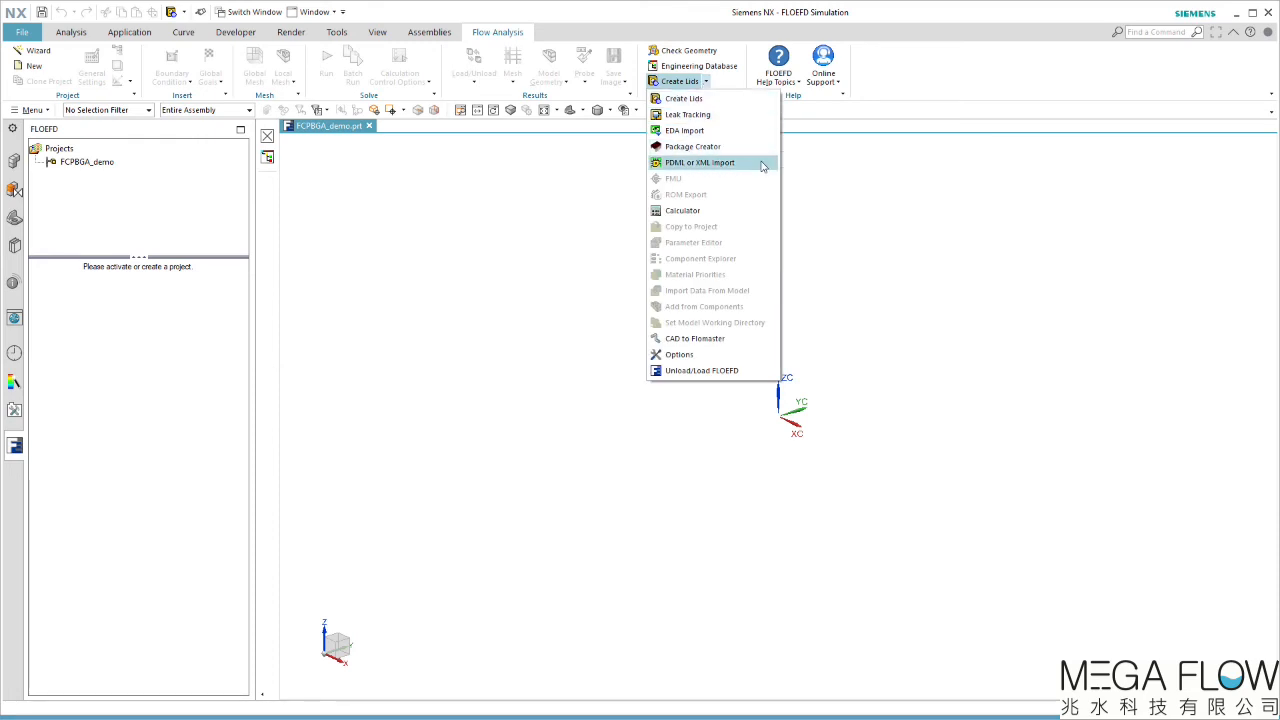
left_click(699, 162)
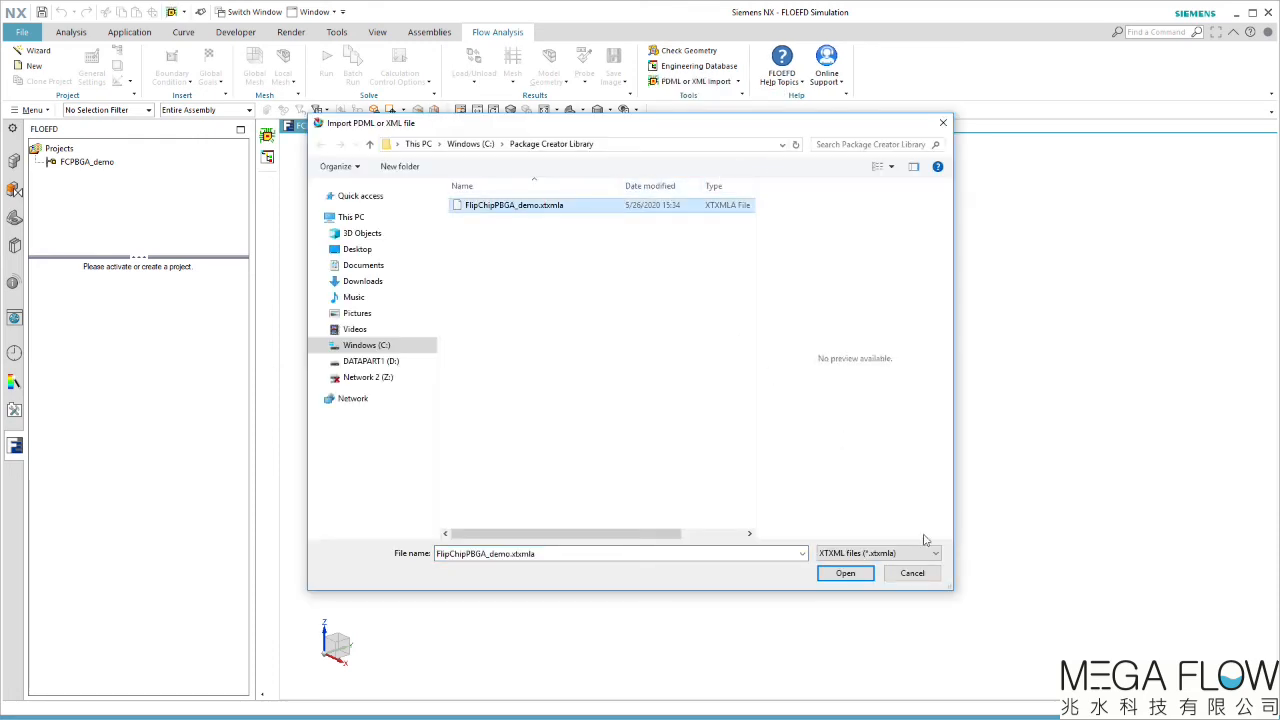
left_click(933, 553)
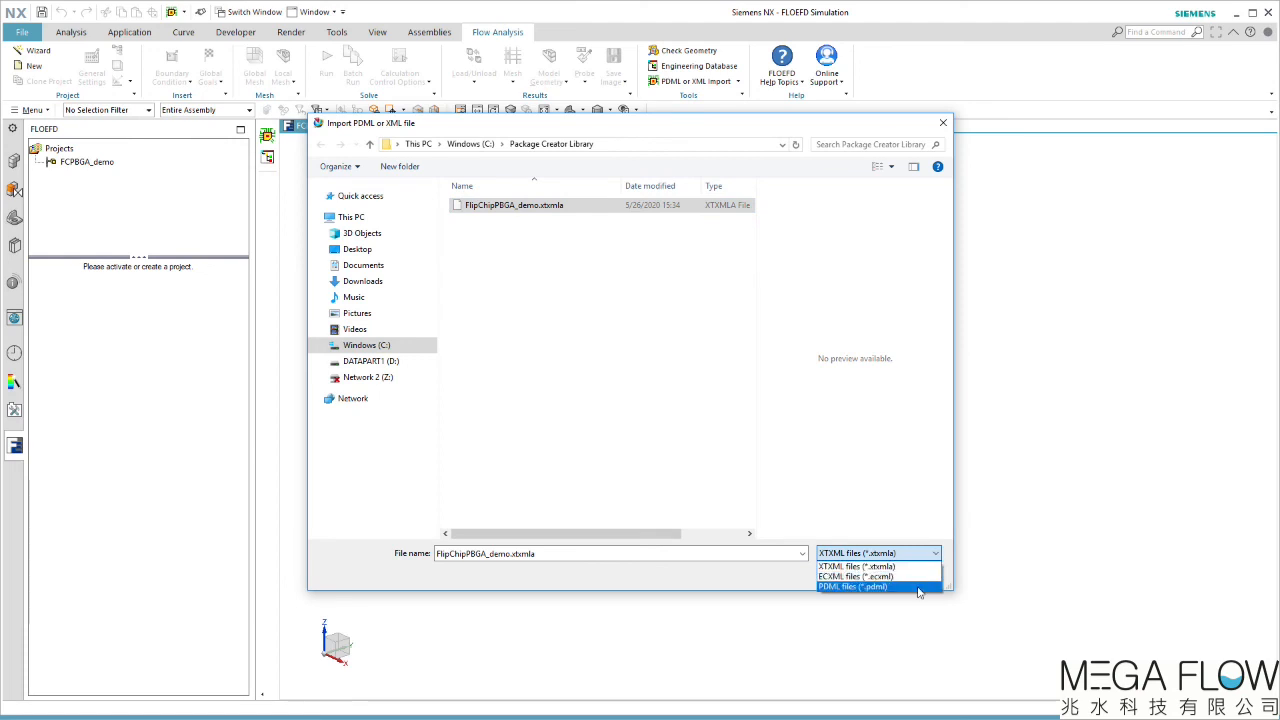
mouse_move(878, 577)
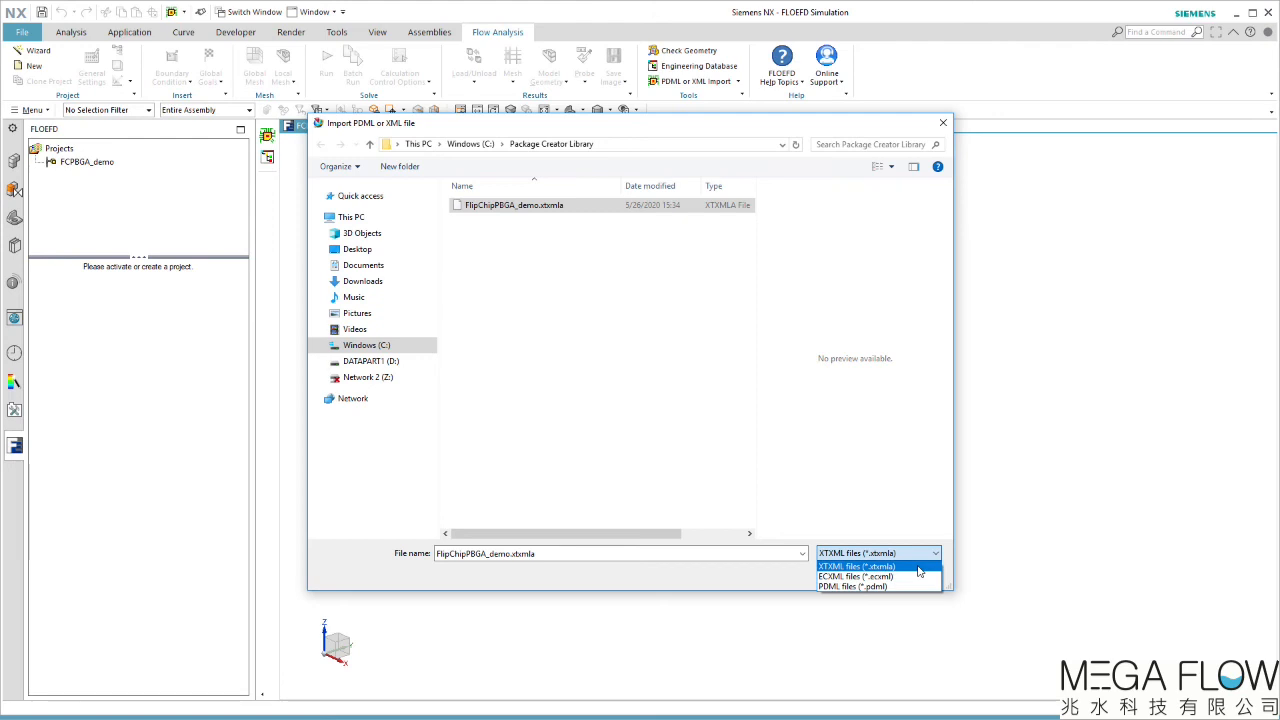
left_click(847, 565)
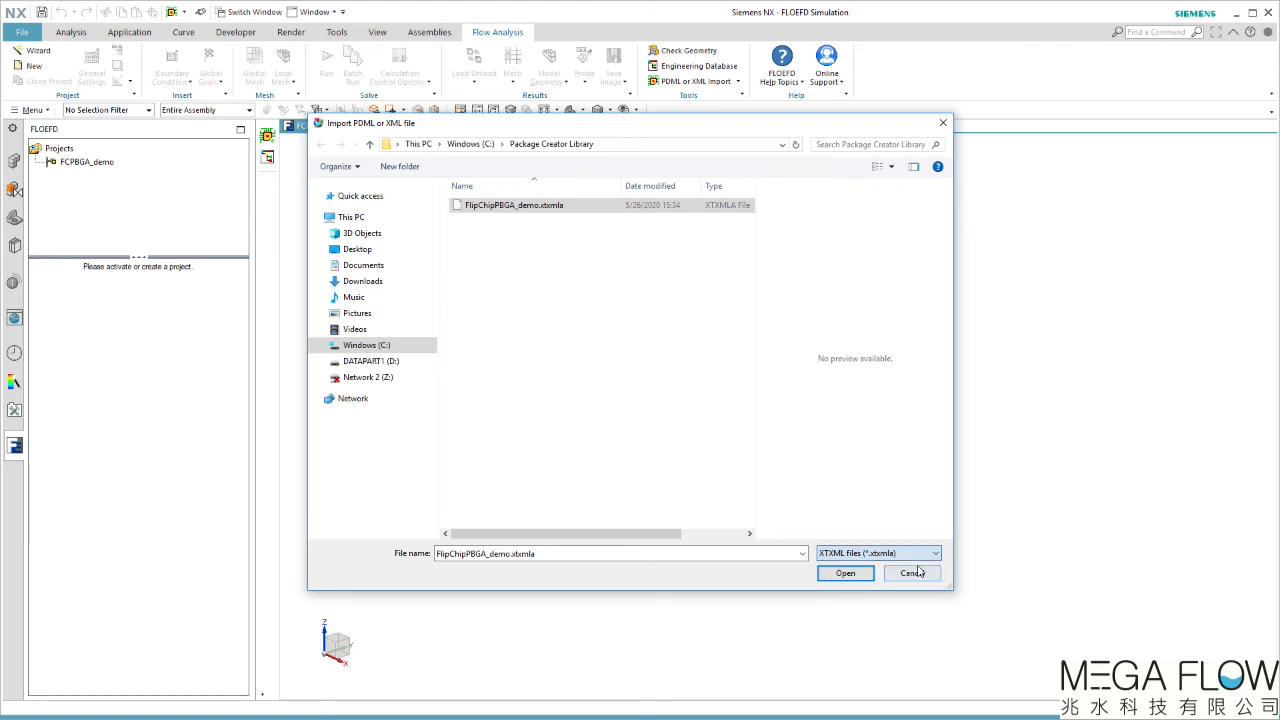
left_click(845, 572)
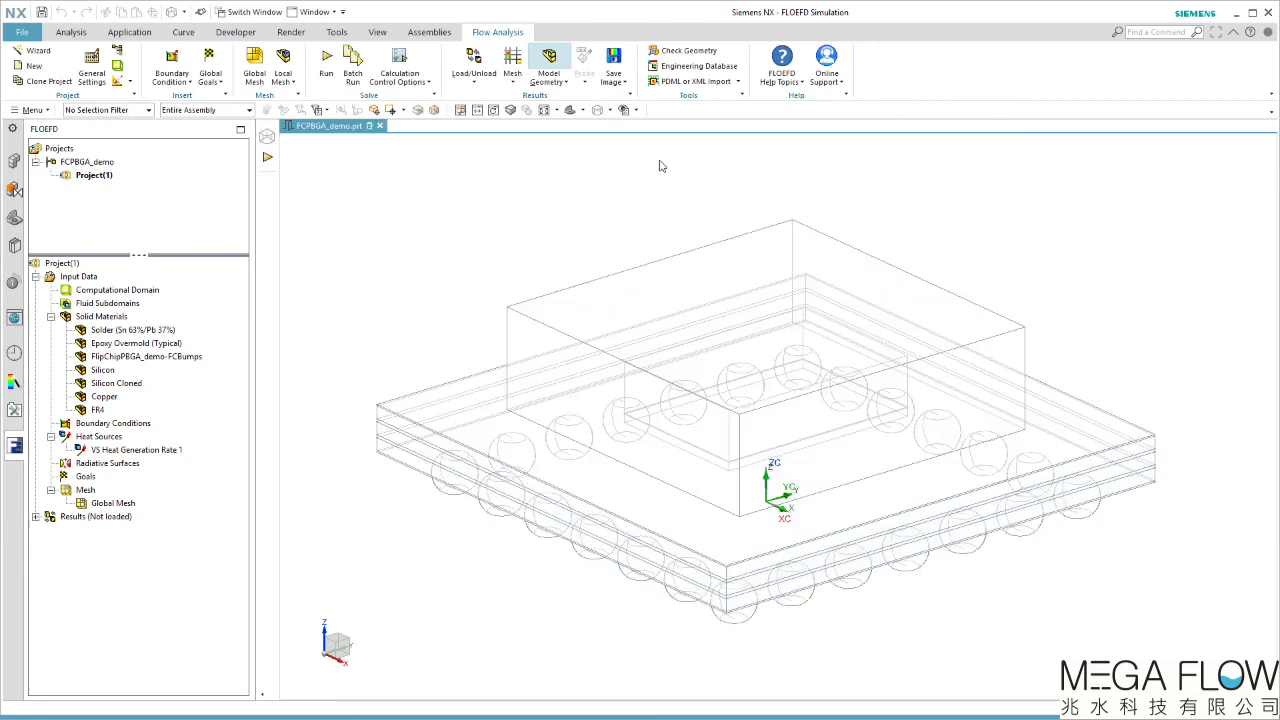
left_click(135, 343)
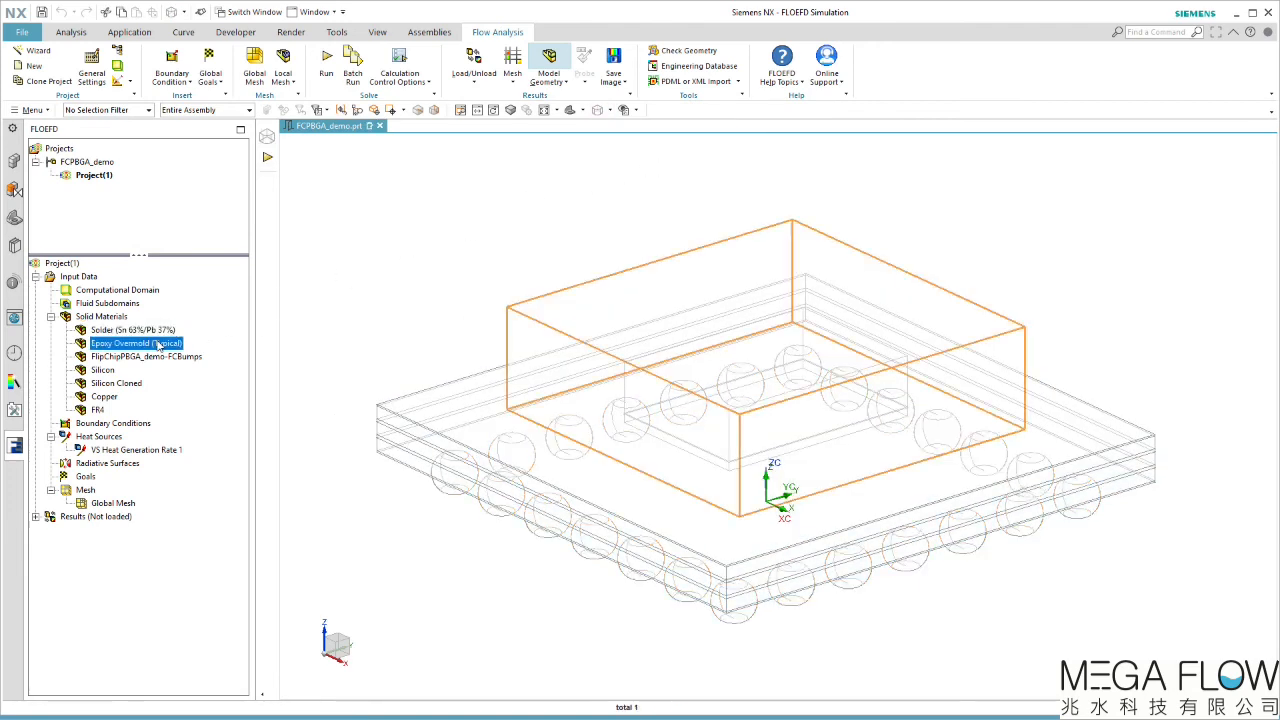
left_click(115, 383)
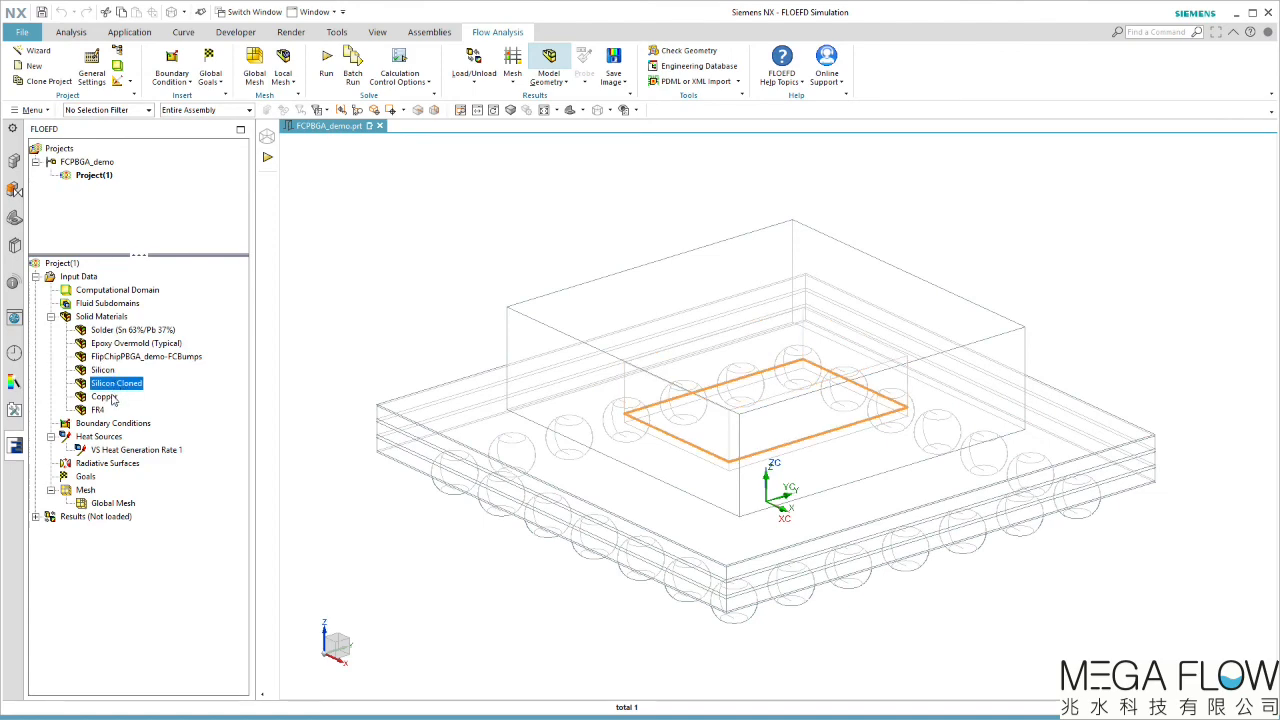
left_click(139, 449)
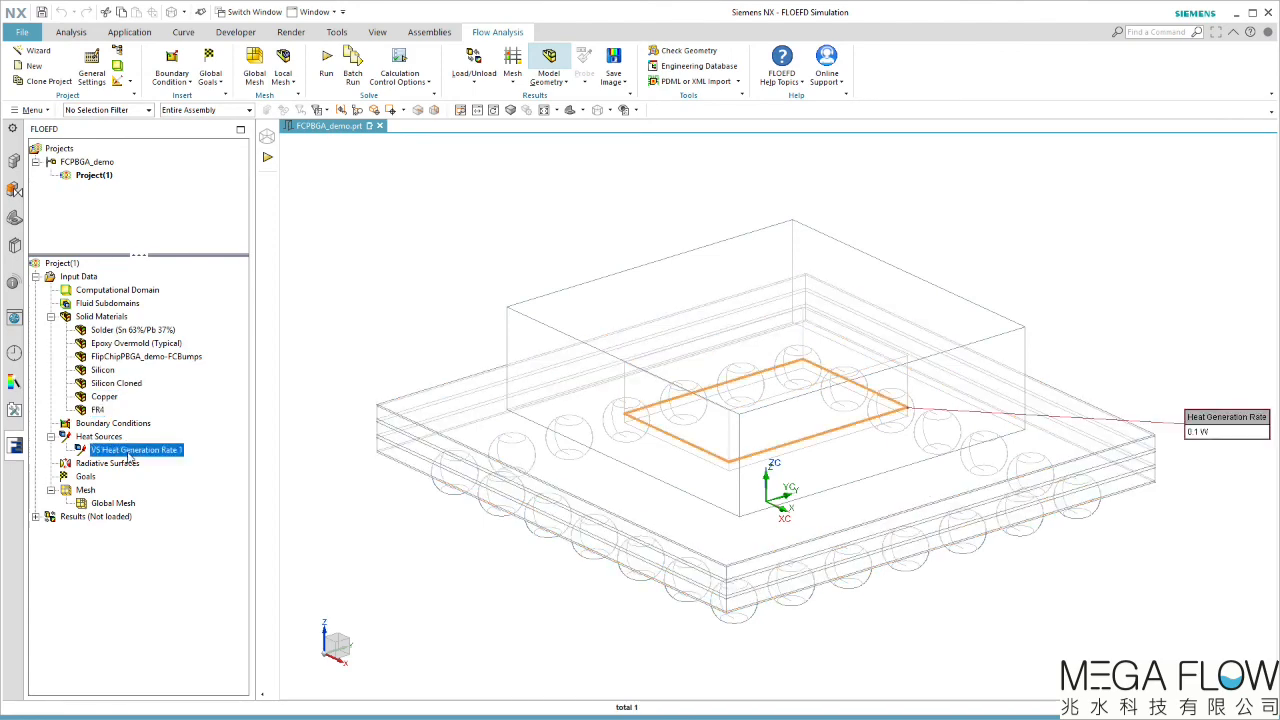
mouse_move(191, 463)
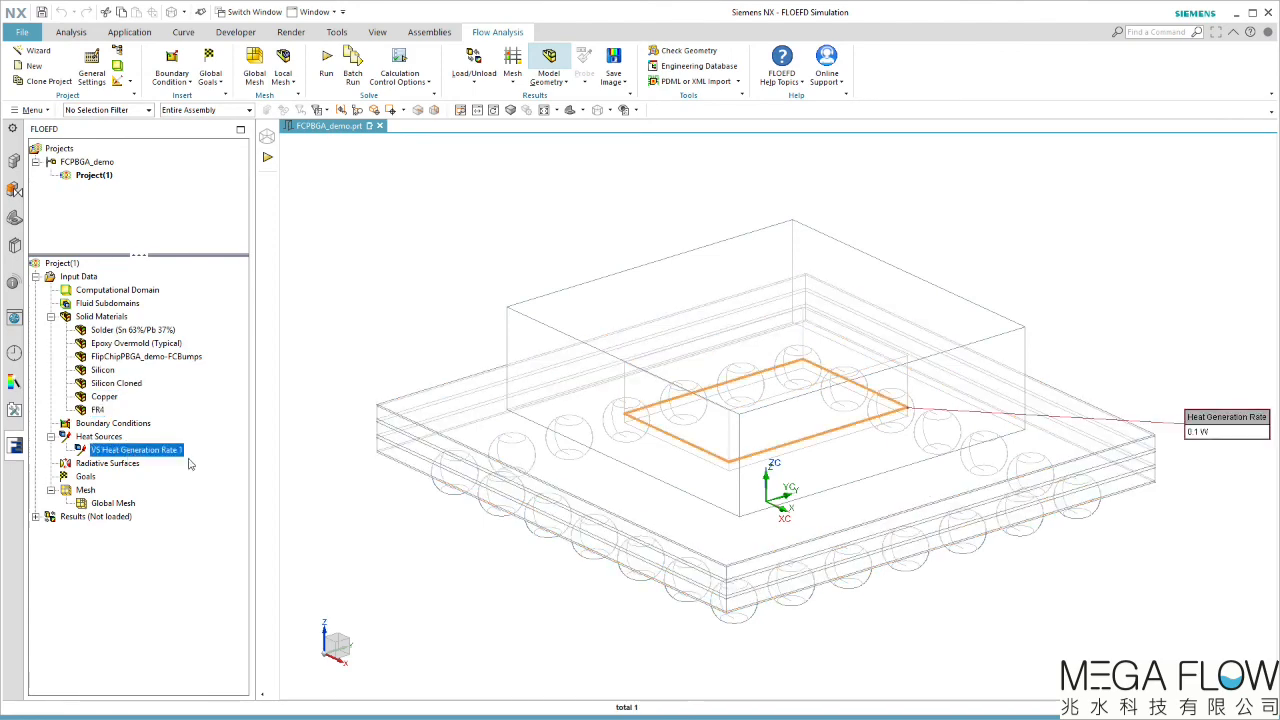